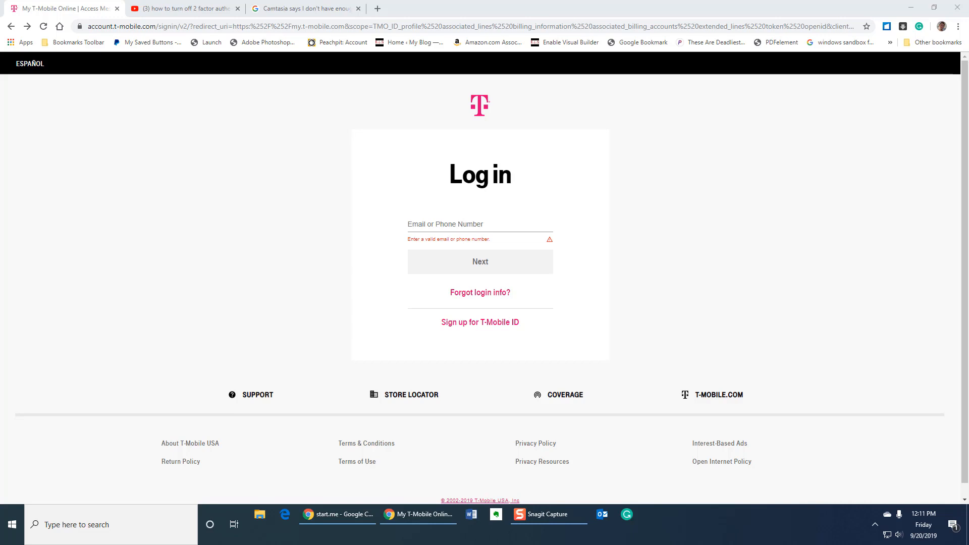
Enter the account phone number (305 49...) and continue to the password step
{"action": "left_click", "coordinate": [480, 229]}
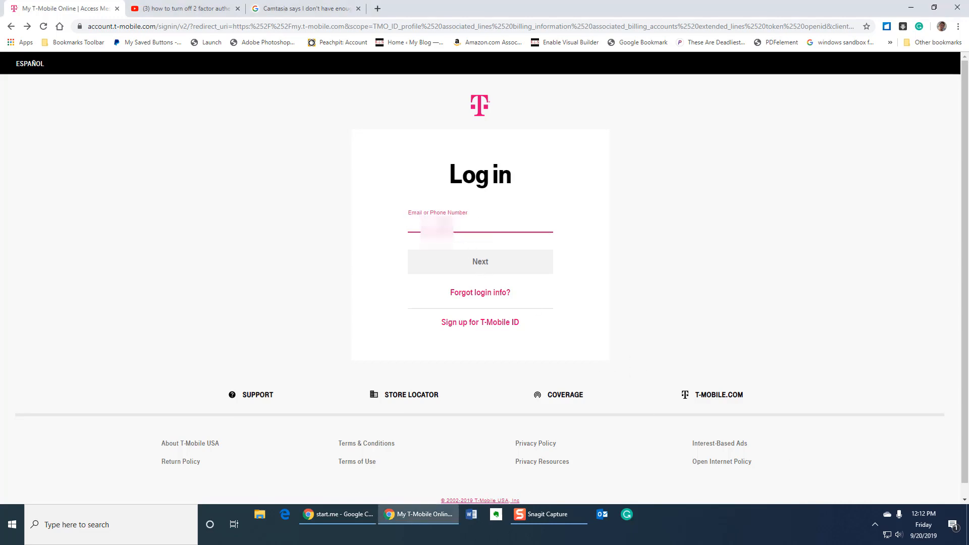
{"action": "type", "text": "3"}
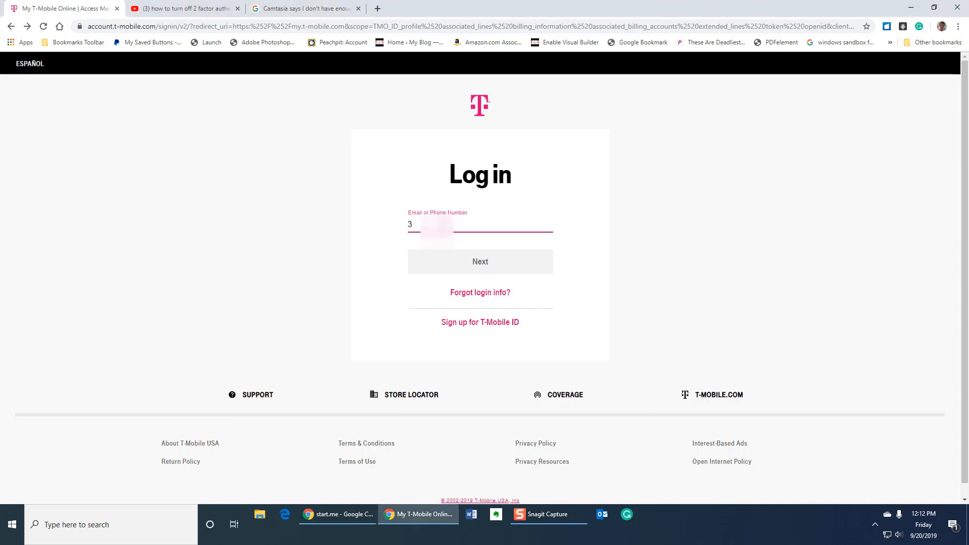
{"action": "type", "text": "05"}
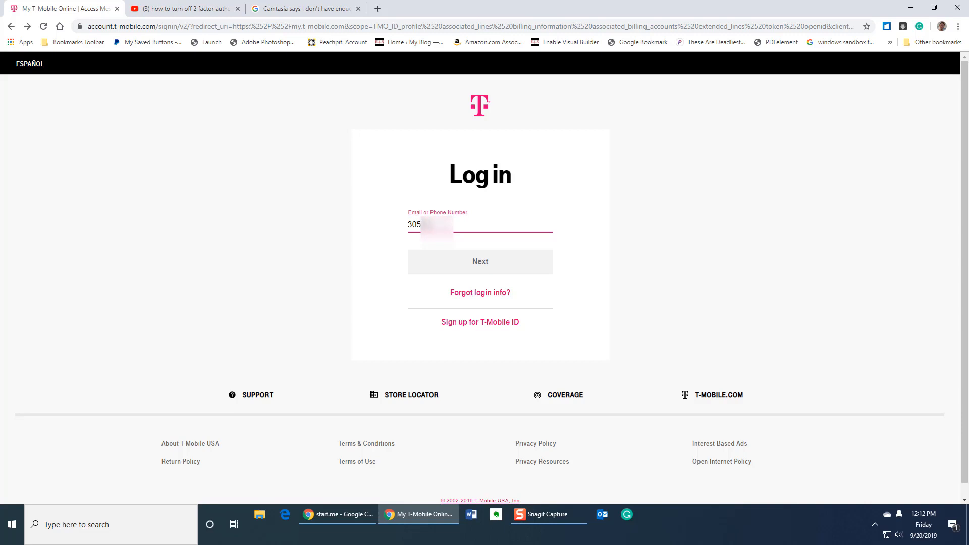
{"action": "type", "text": "49"}
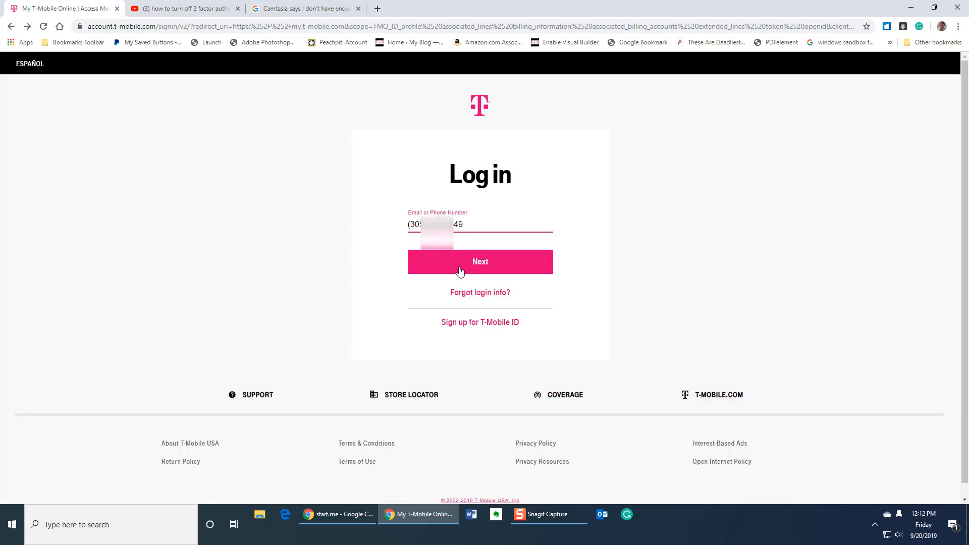
{"action": "left_click", "coordinate": [479, 262]}
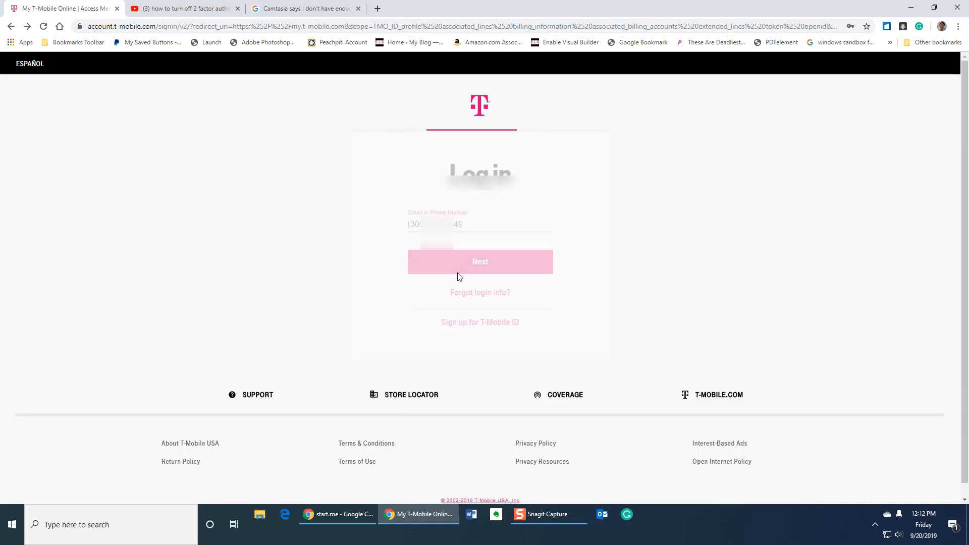
{"action": "left_click", "coordinate": [479, 260]}
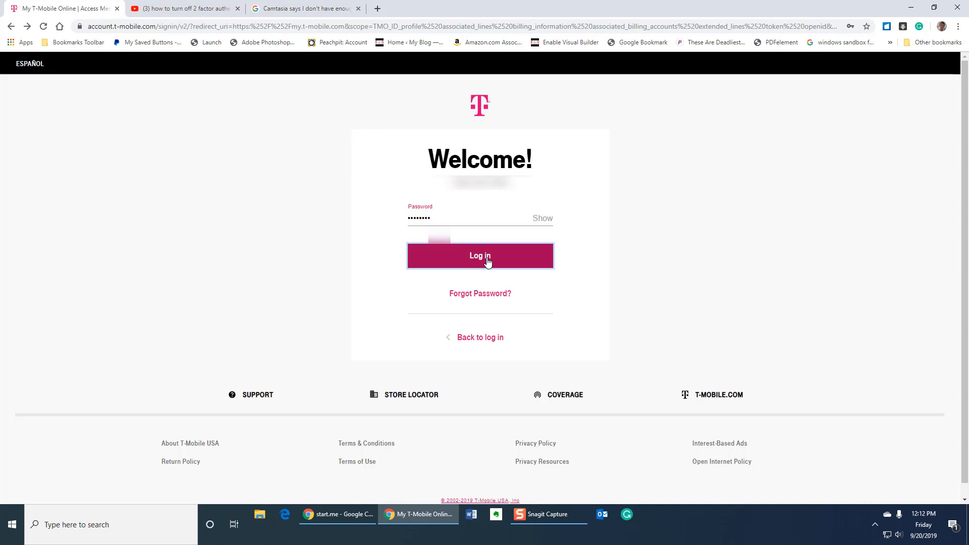
Log in with the autofilled saved password, reaching the identity verification page
{"action": "left_click", "coordinate": [480, 255]}
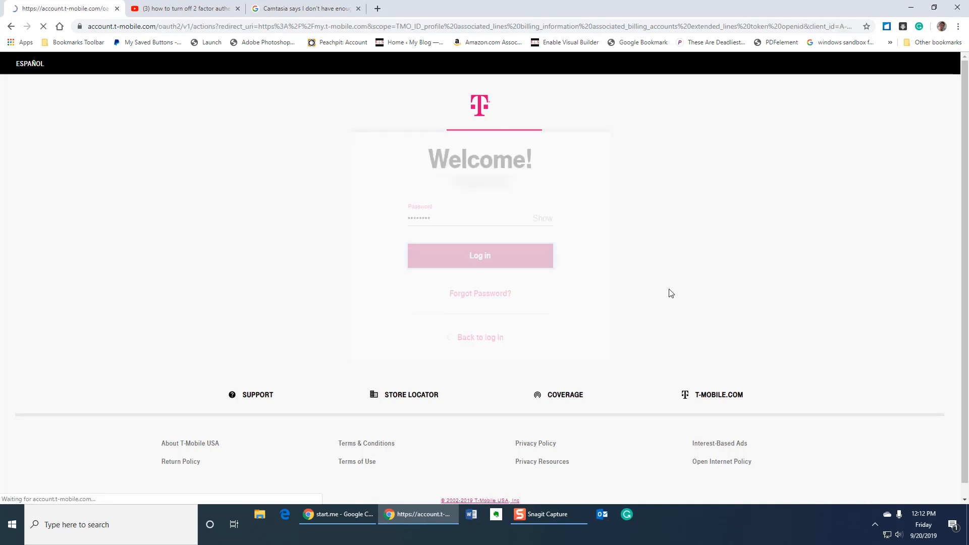
{"action": "left_click", "coordinate": [479, 255]}
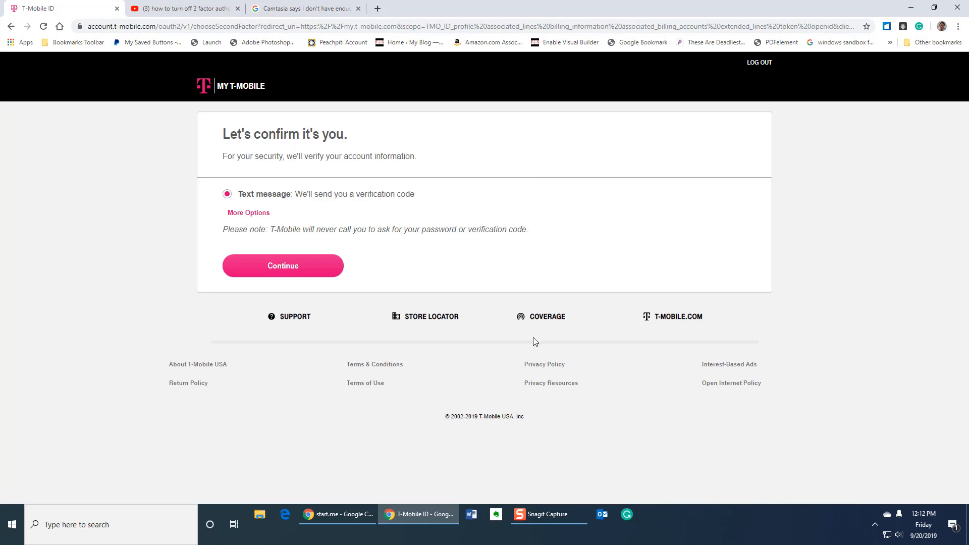
{"action": "mouse_move", "coordinate": [312, 306]}
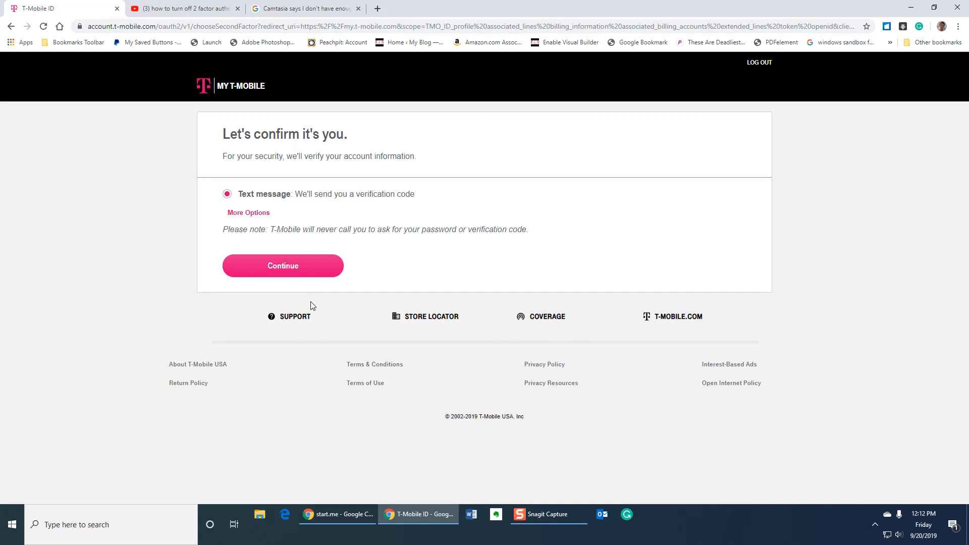
{"action": "left_click", "coordinate": [283, 265]}
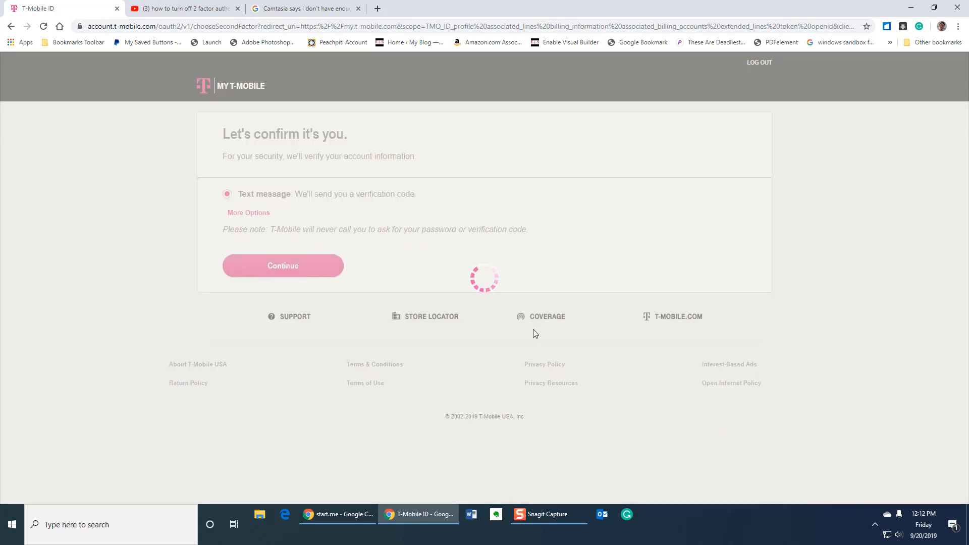
{"action": "left_click", "coordinate": [283, 265]}
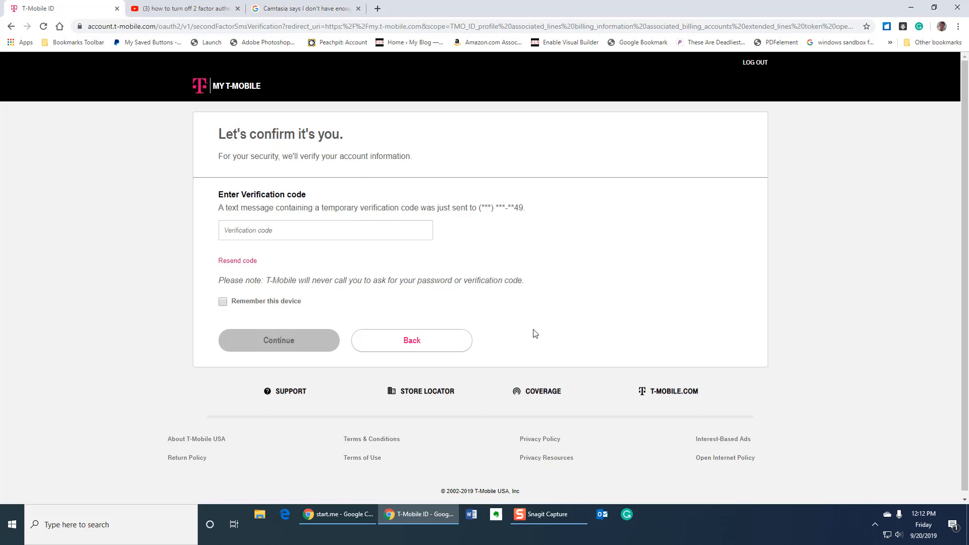
{"action": "left_click", "coordinate": [324, 230]}
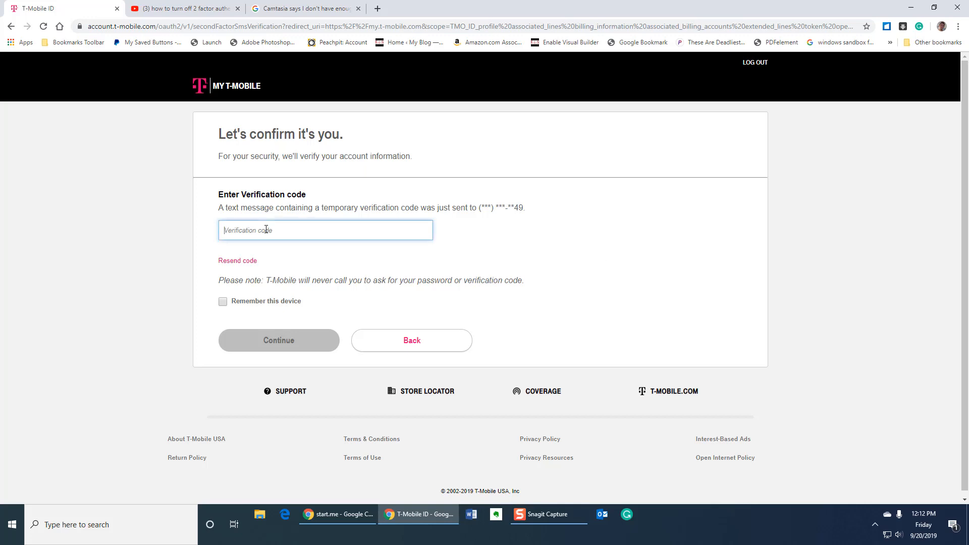
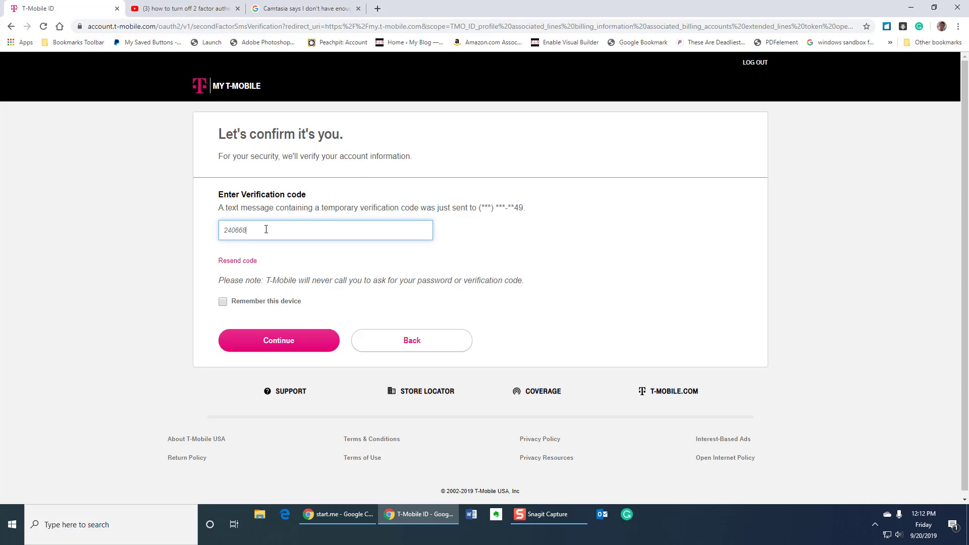
Submit the verification code to reach the My T-Mobile home page
{"action": "left_click", "coordinate": [279, 340]}
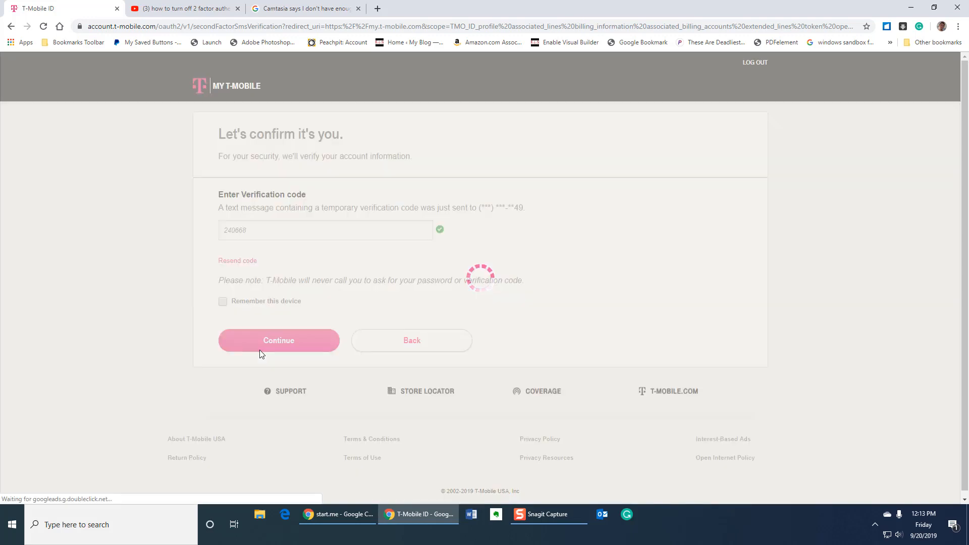
{"action": "left_click", "coordinate": [279, 340]}
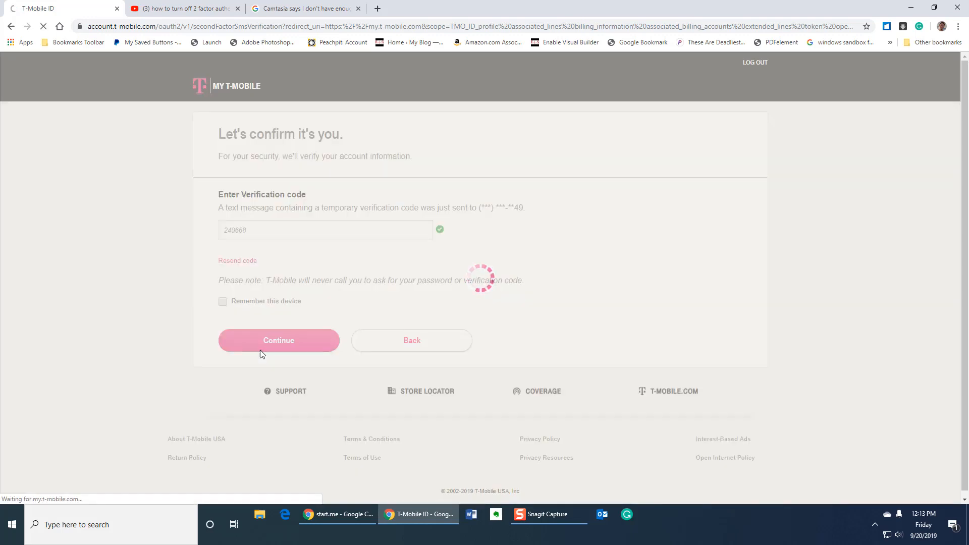
{"action": "left_click", "coordinate": [278, 341]}
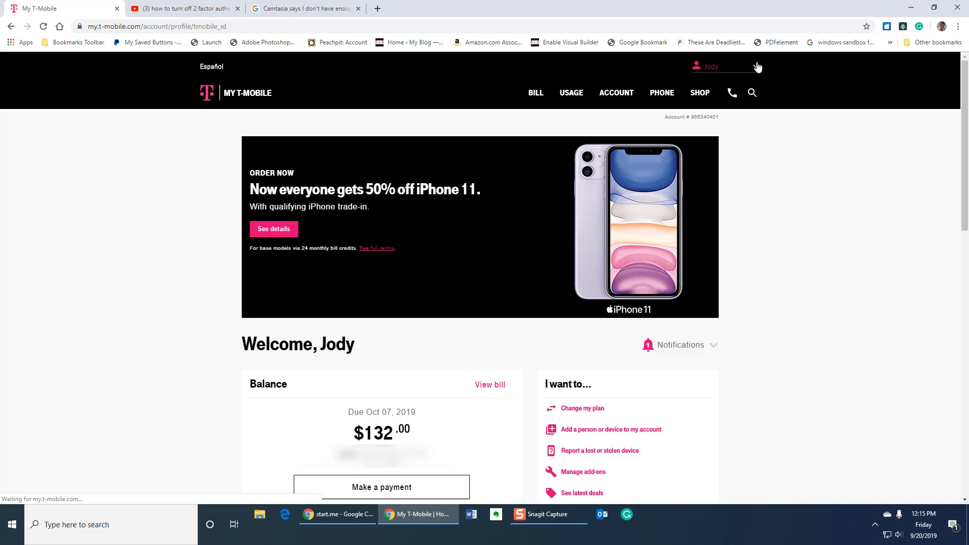
From the account menu go to Profile and into the T-Mobile ID settings
{"action": "left_click", "coordinate": [710, 67]}
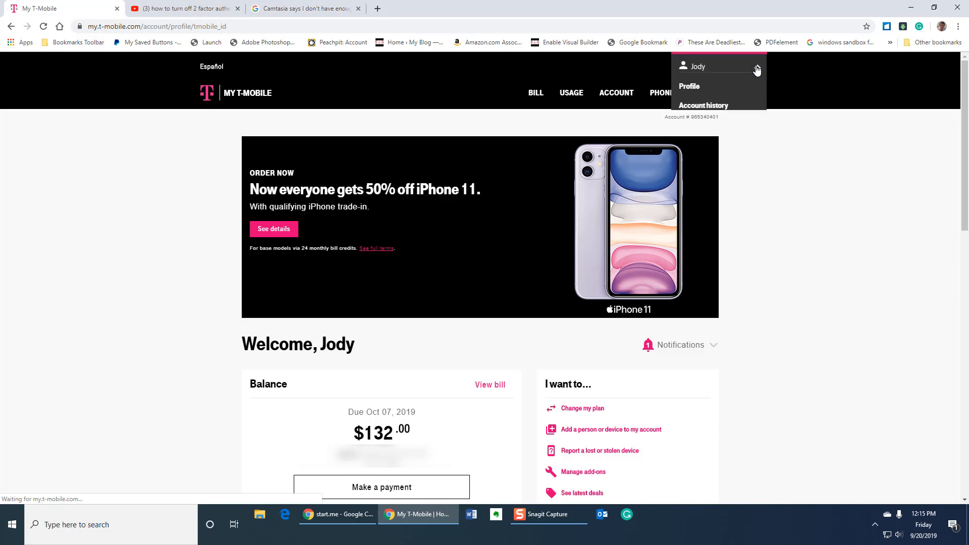
{"action": "mouse_move", "coordinate": [690, 87]}
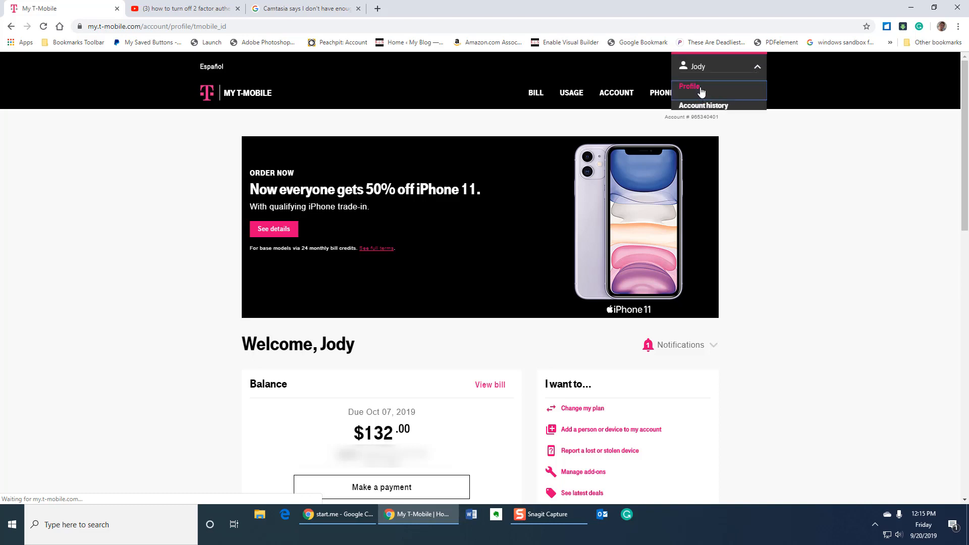
{"action": "left_click", "coordinate": [688, 86]}
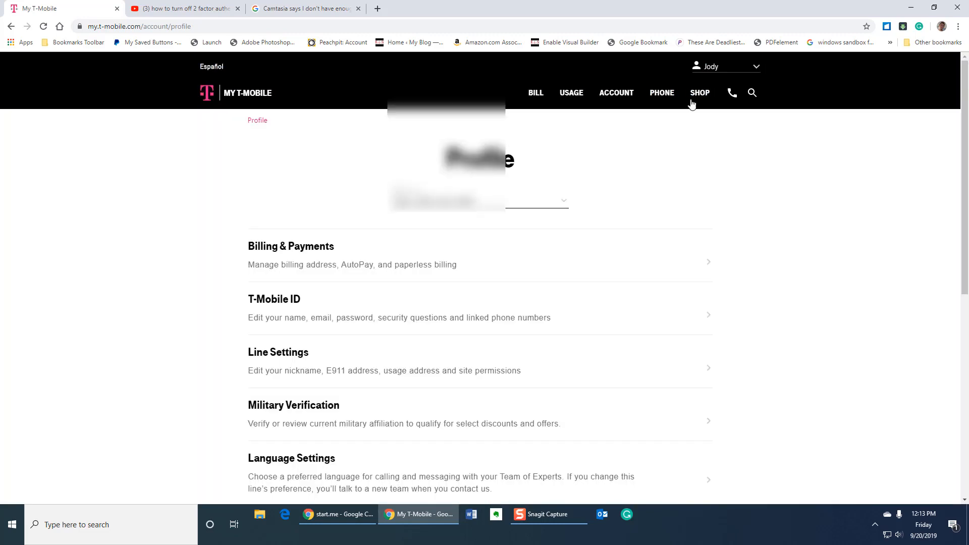
{"action": "scroll", "scroll_direction": "down", "scroll_amount": 3}
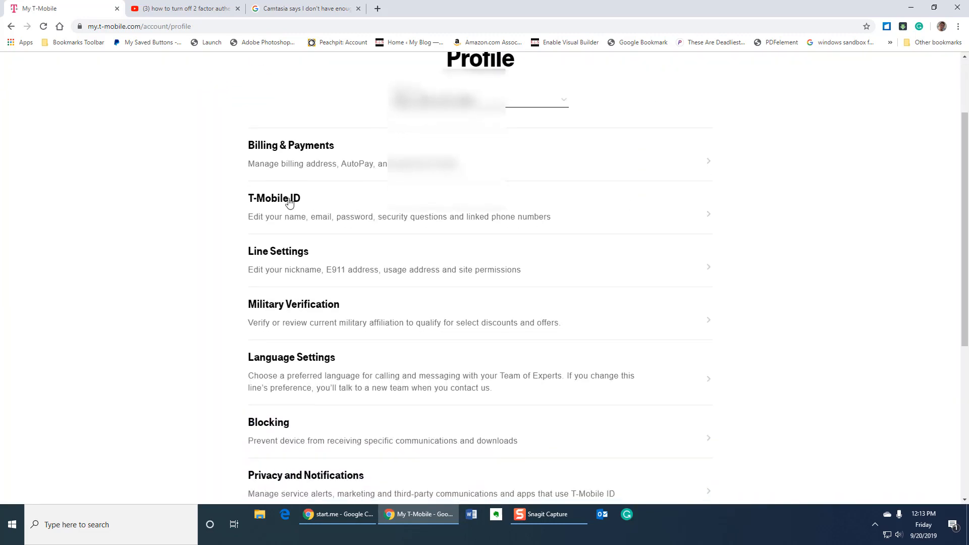
{"action": "left_click", "coordinate": [275, 207]}
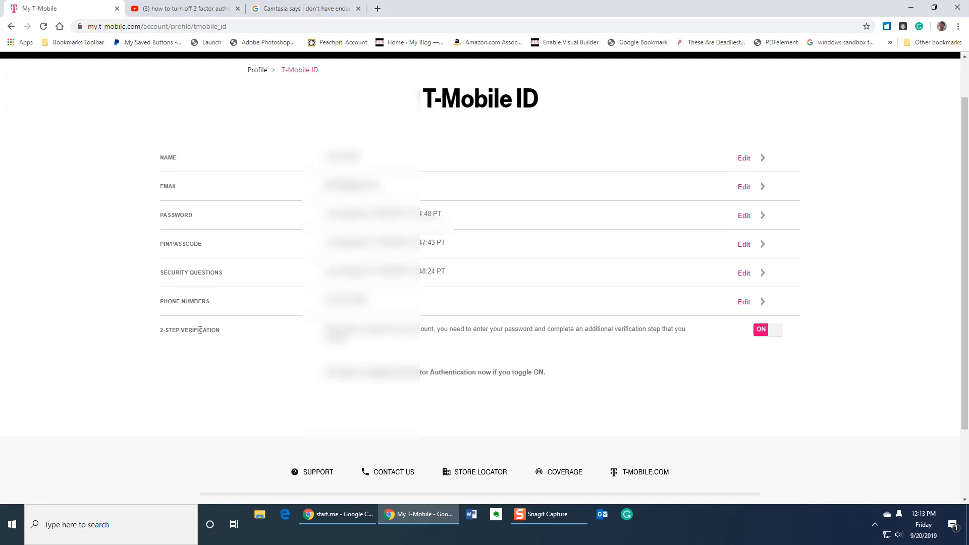
{"action": "mouse_move", "coordinate": [765, 335]}
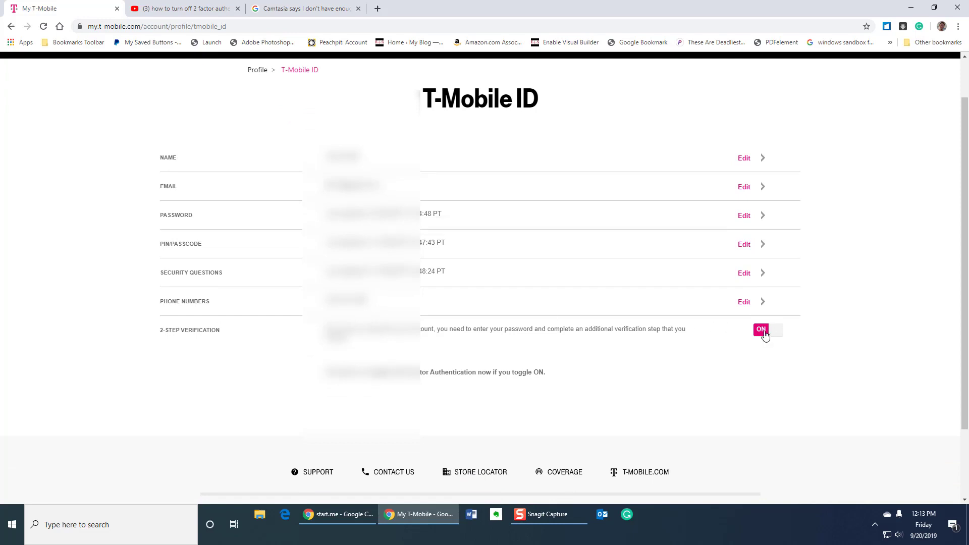
{"action": "mouse_move", "coordinate": [759, 343]}
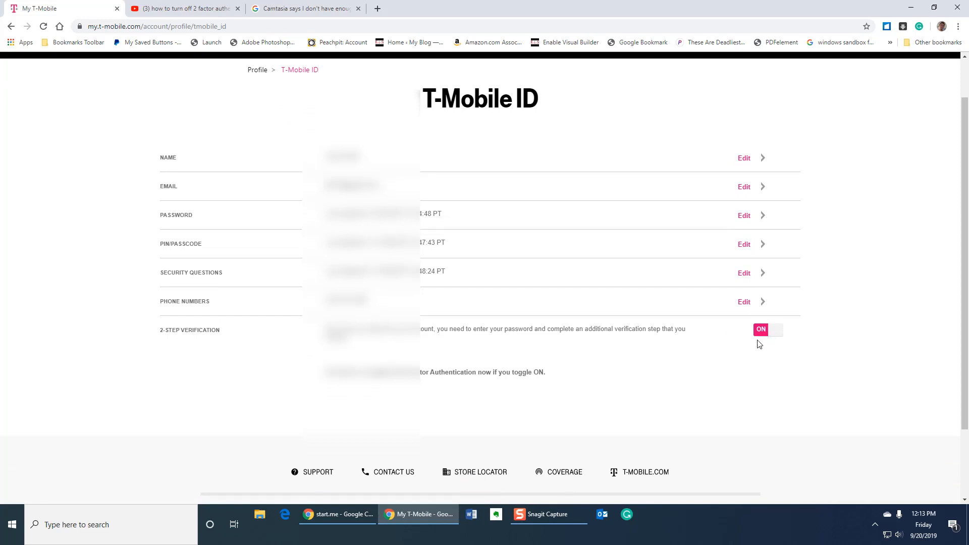
Switch the 2-Step Verification toggle from ON to OFF
{"action": "left_click", "coordinate": [767, 329]}
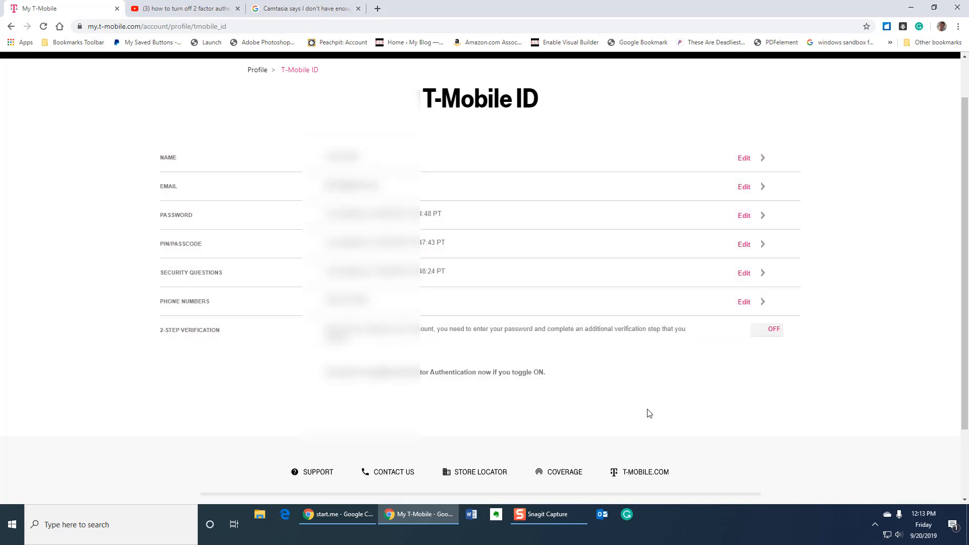
{"action": "mouse_move", "coordinate": [603, 158]}
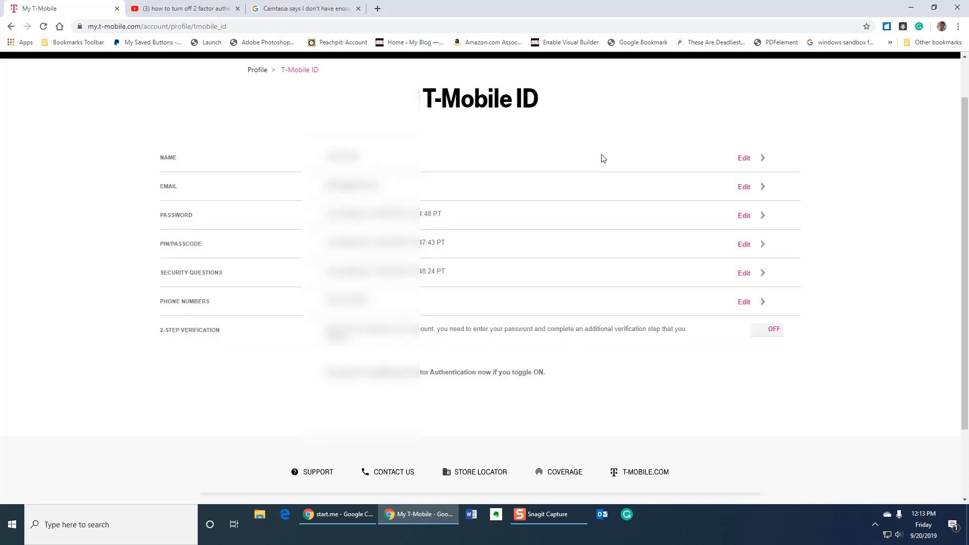
{"action": "scroll", "scroll_direction": "up", "scroll_amount": 3}
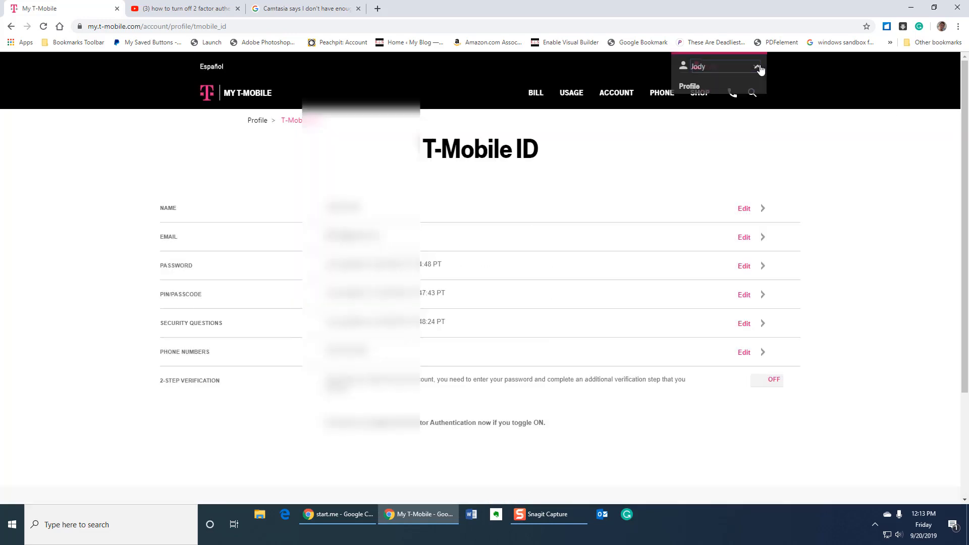
Log out, then enter the phone number 305... on the login page
{"action": "left_click", "coordinate": [688, 85]}
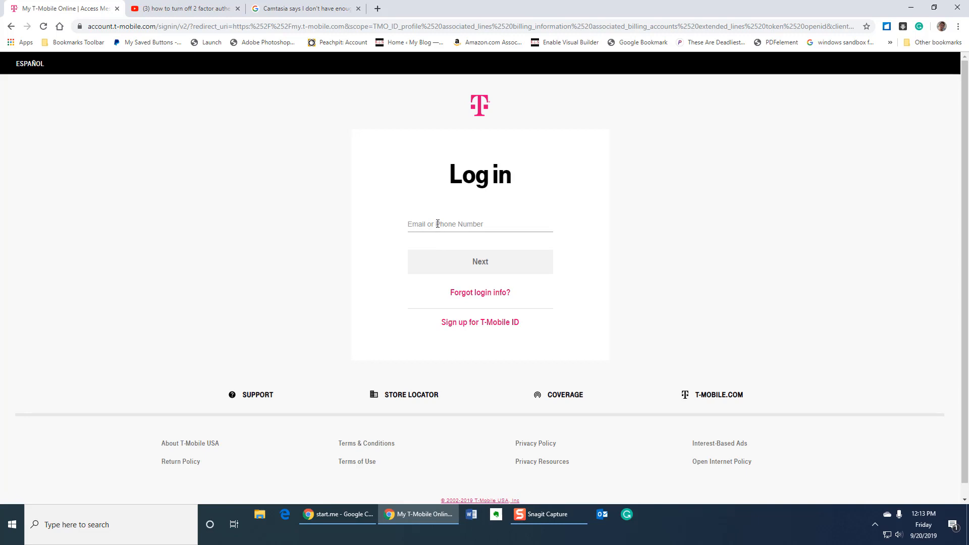
{"action": "left_click", "coordinate": [480, 224]}
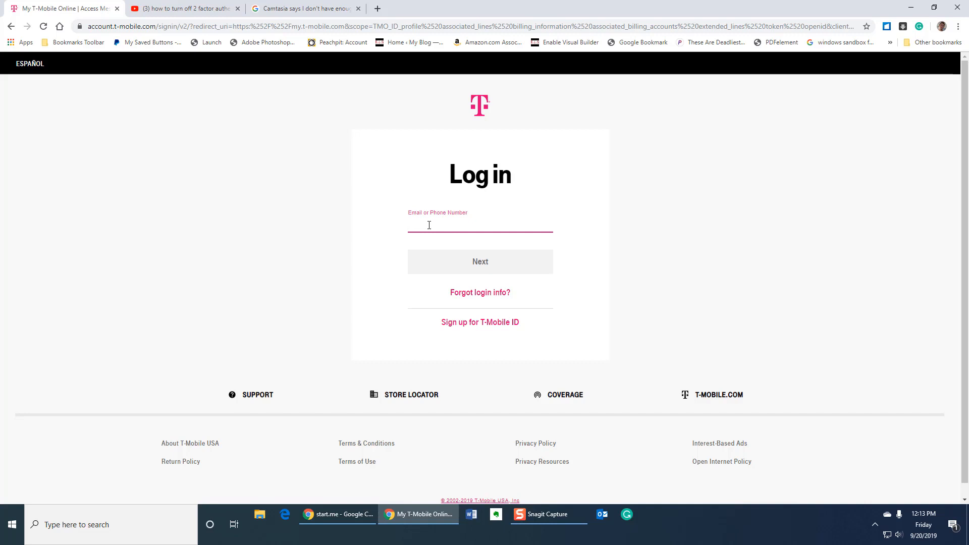
{"action": "type", "text": "305"}
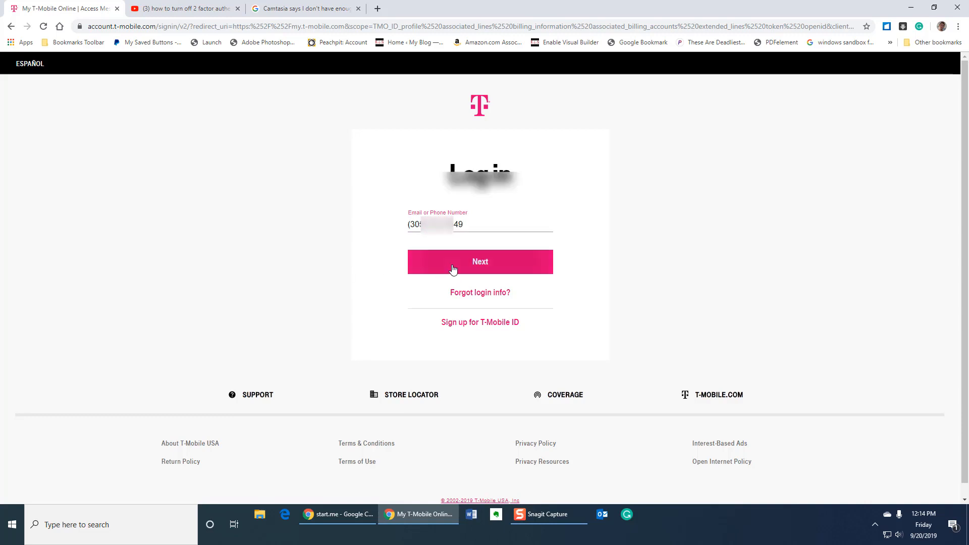
{"action": "left_click", "coordinate": [479, 262]}
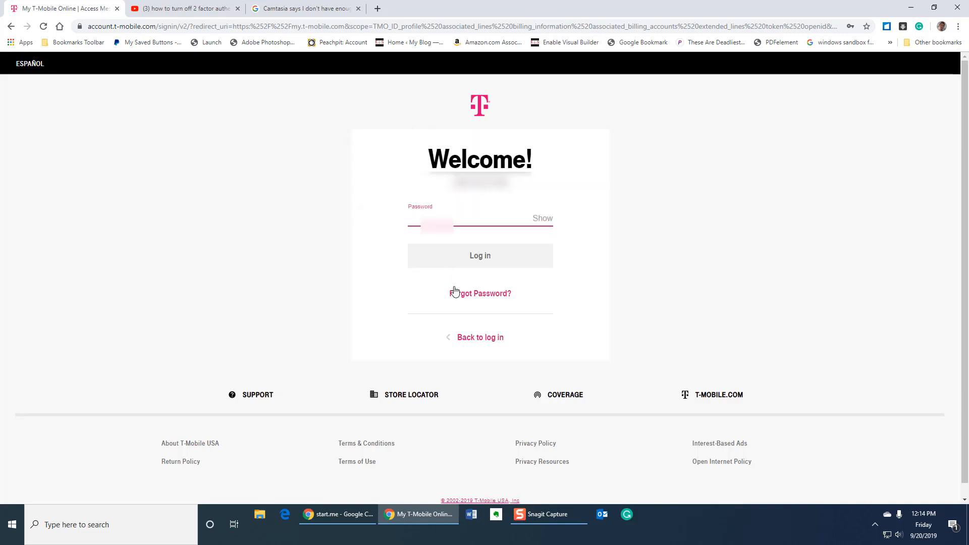
Log in with the saved password, reaching the identity confirmation page
{"action": "left_click", "coordinate": [475, 219]}
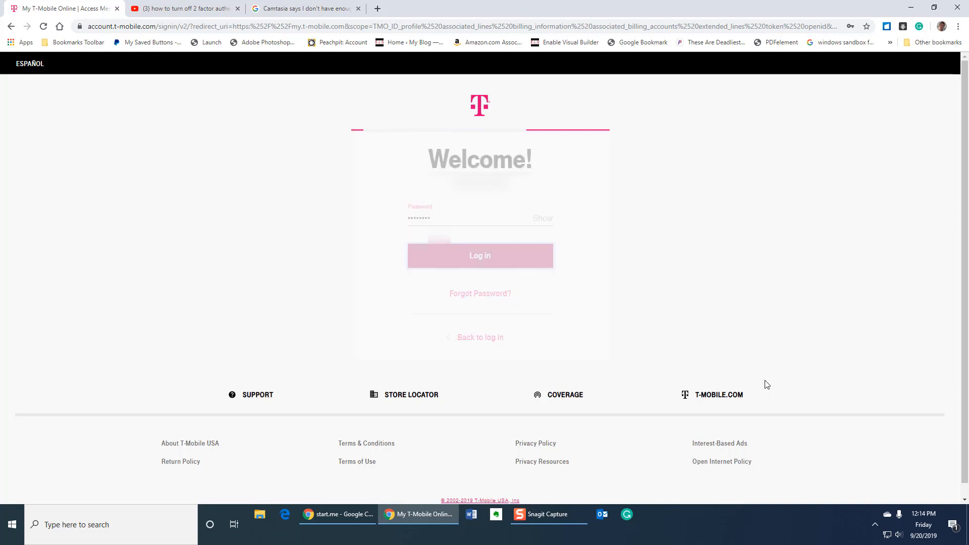
{"action": "left_click", "coordinate": [479, 256]}
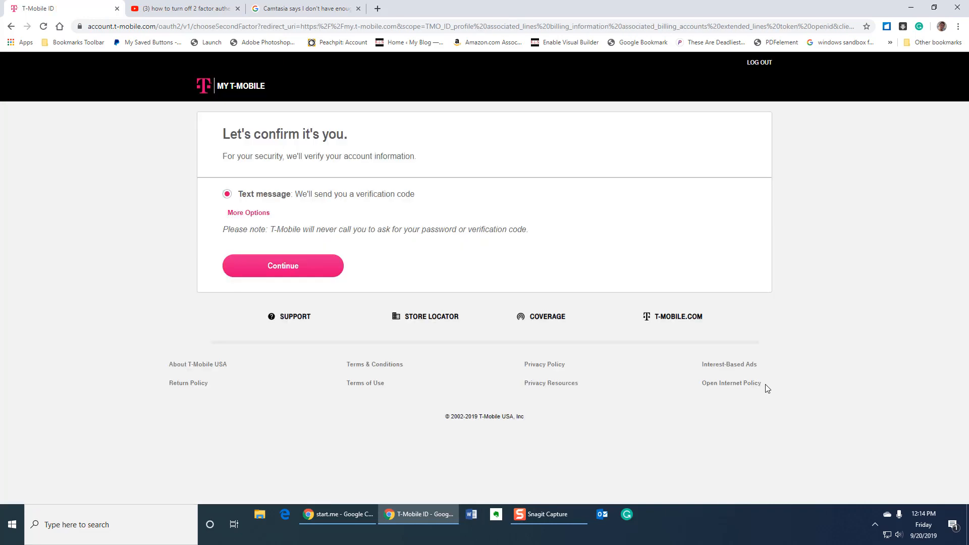
{"action": "mouse_move", "coordinate": [584, 348]}
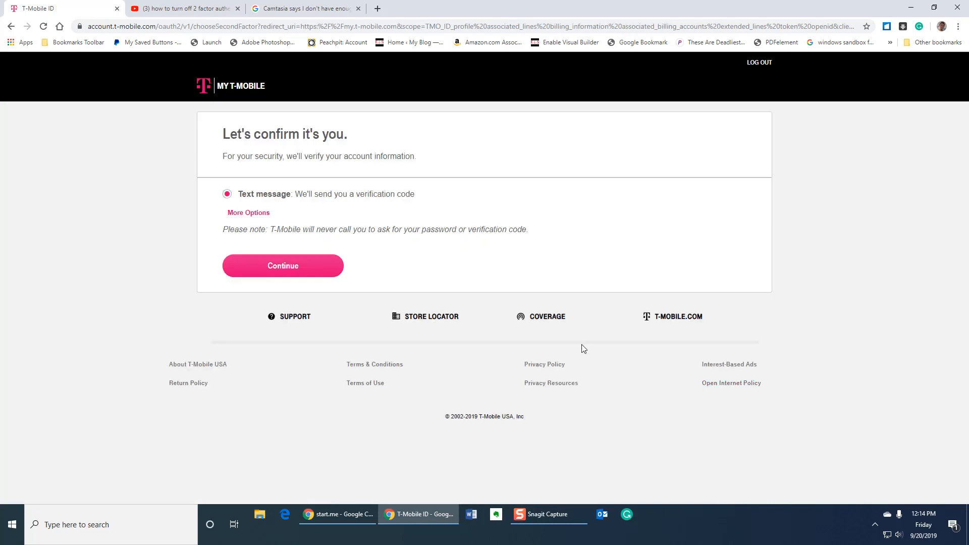
{"action": "mouse_move", "coordinate": [283, 272]}
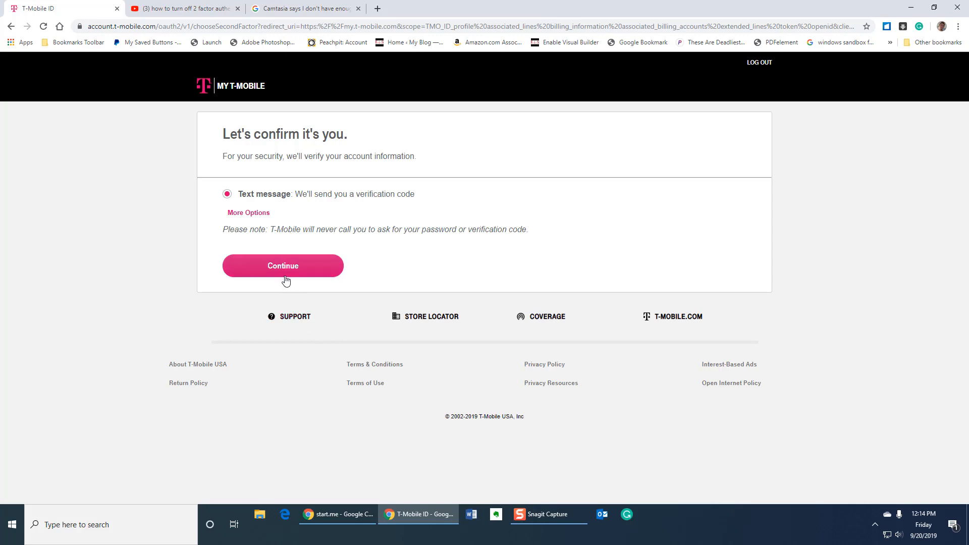
{"action": "mouse_move", "coordinate": [287, 266]}
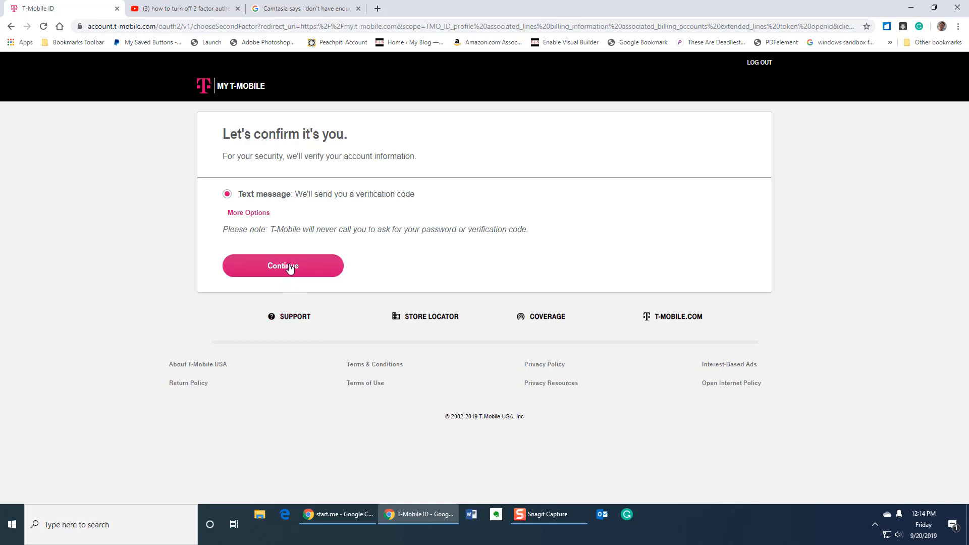
Continue with Text message selected so a verification code is texted
{"action": "left_click", "coordinate": [283, 266]}
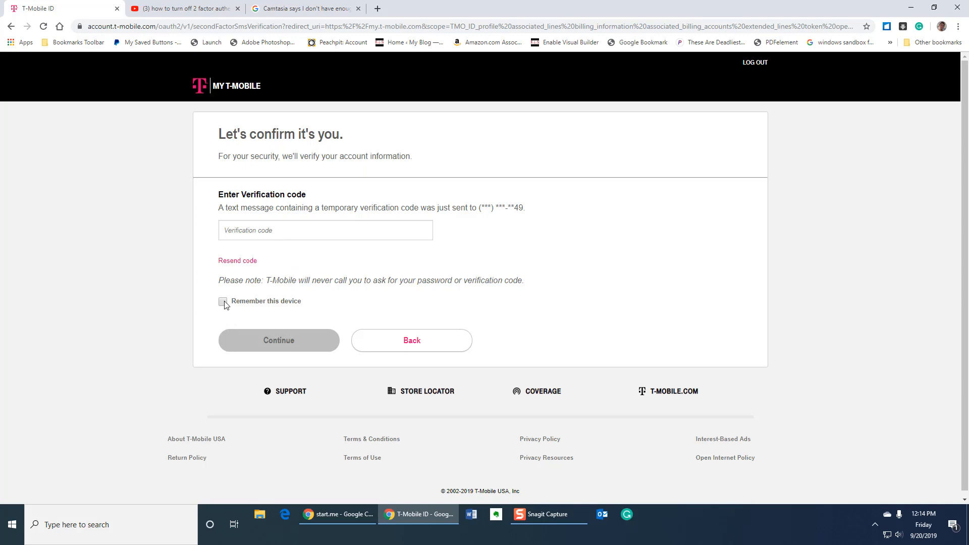
{"action": "left_click", "coordinate": [222, 301]}
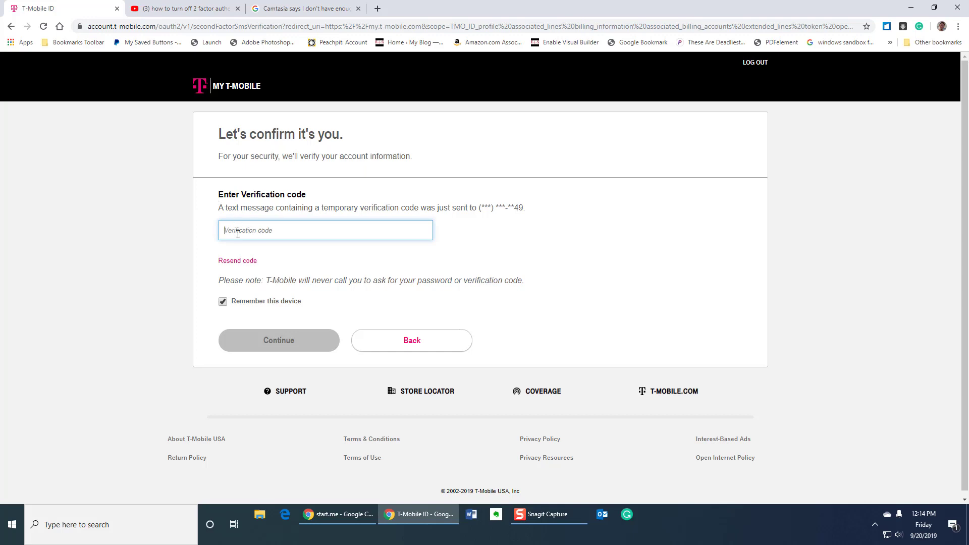
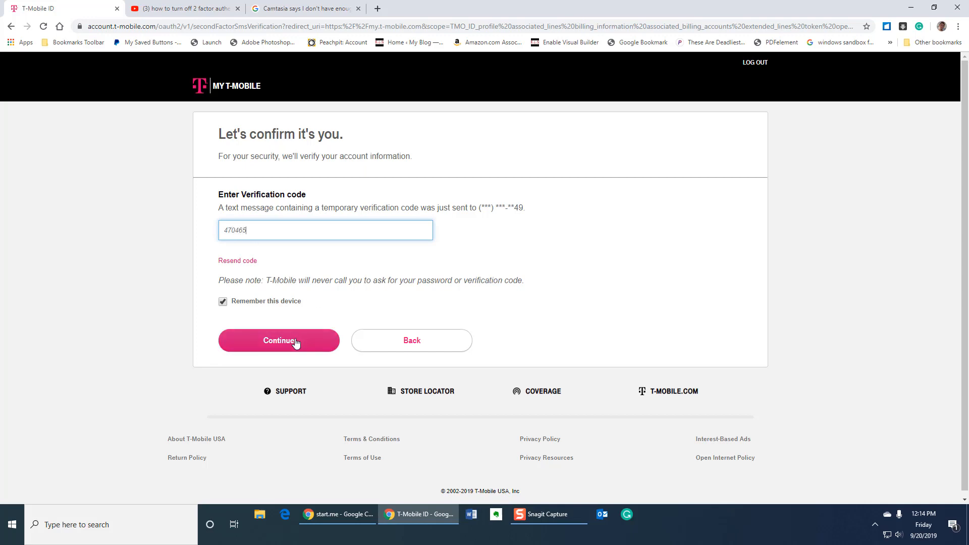
{"action": "left_click", "coordinate": [278, 340]}
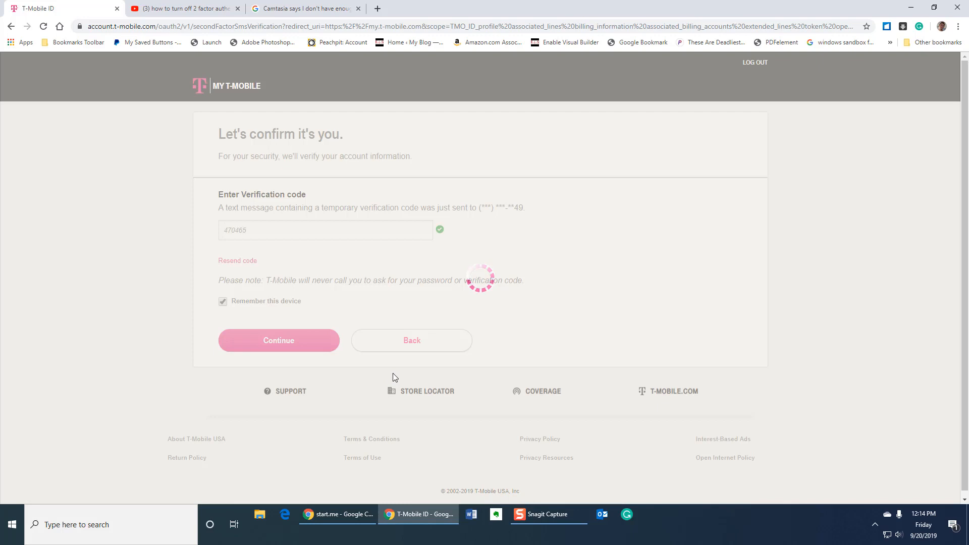
{"action": "left_click", "coordinate": [278, 340]}
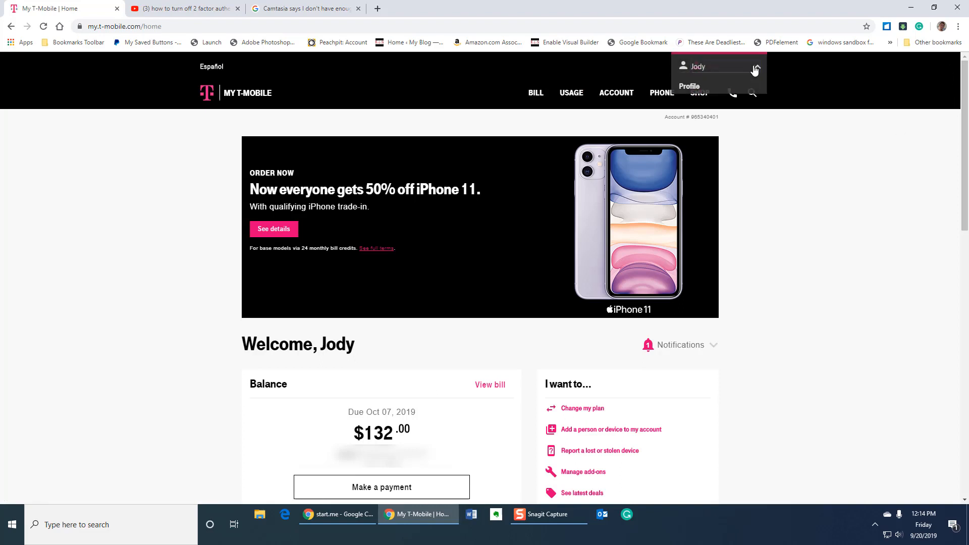
Sign out of the account from the profile menu
{"action": "left_click", "coordinate": [690, 86]}
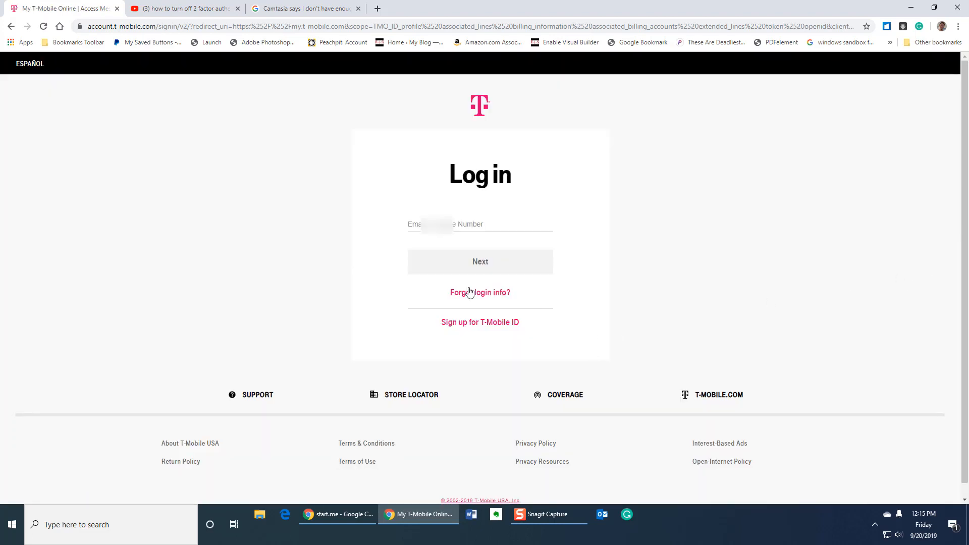
Enter the phone number 30... and continue to the password step
{"action": "left_click", "coordinate": [481, 224]}
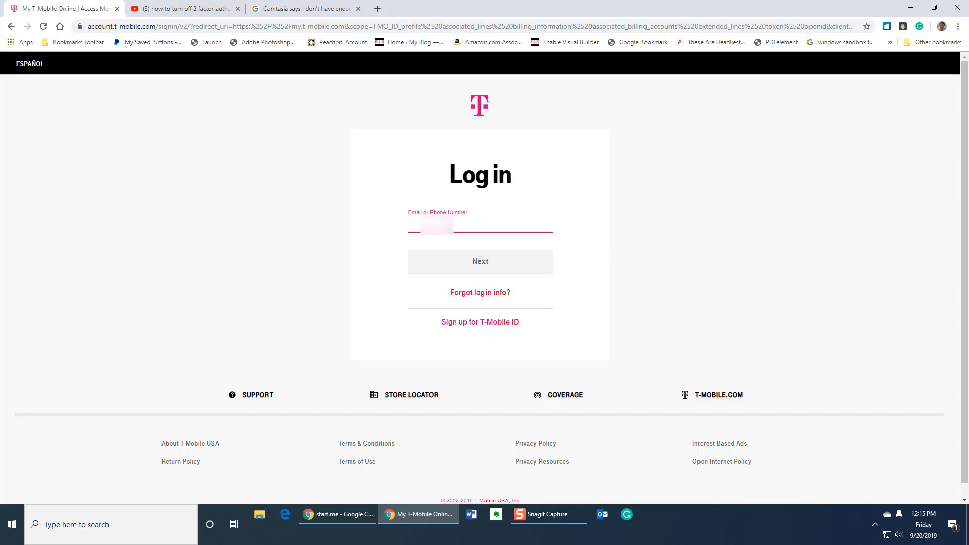
{"action": "type", "text": "3049"}
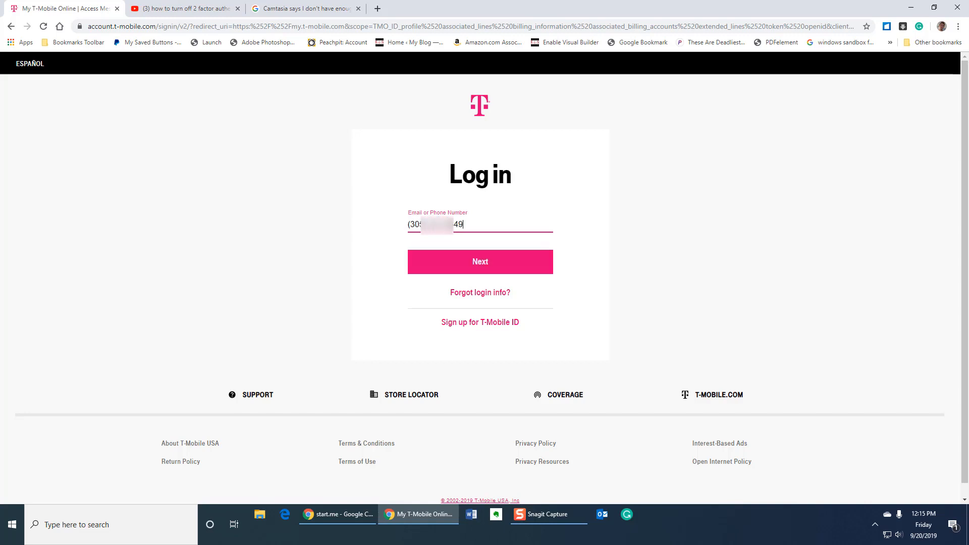
{"action": "left_click", "coordinate": [480, 261]}
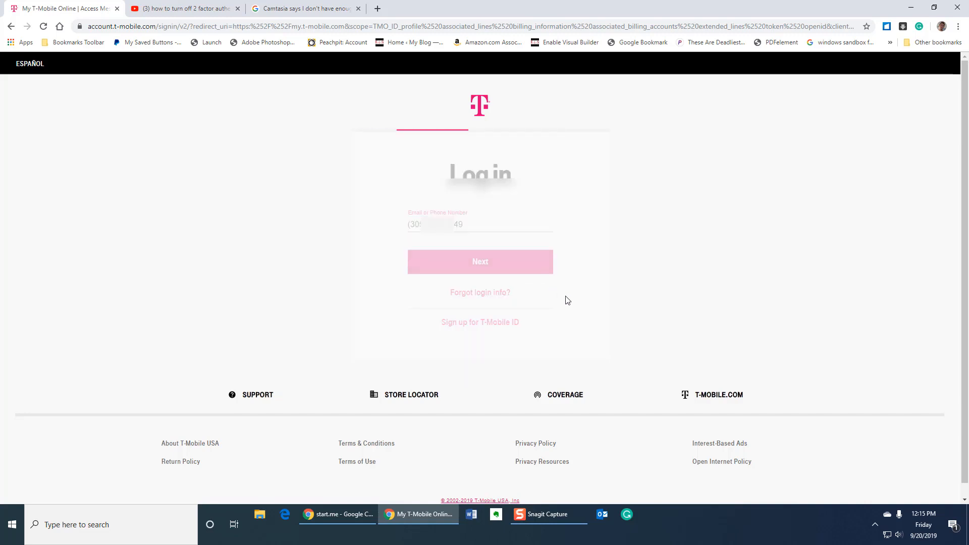
{"action": "left_click", "coordinate": [480, 260]}
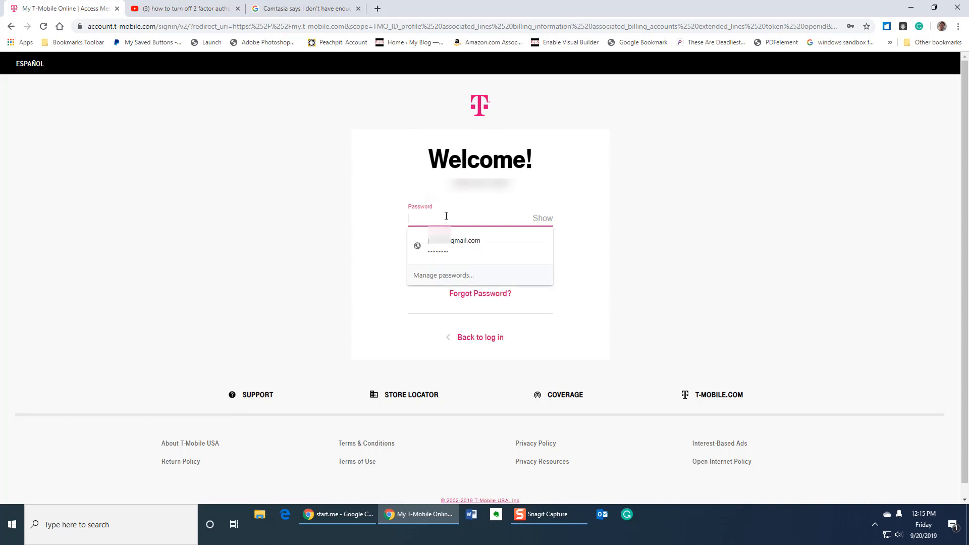
Fill in the saved password and log in, landing back on an empty login page
{"action": "left_click", "coordinate": [452, 241]}
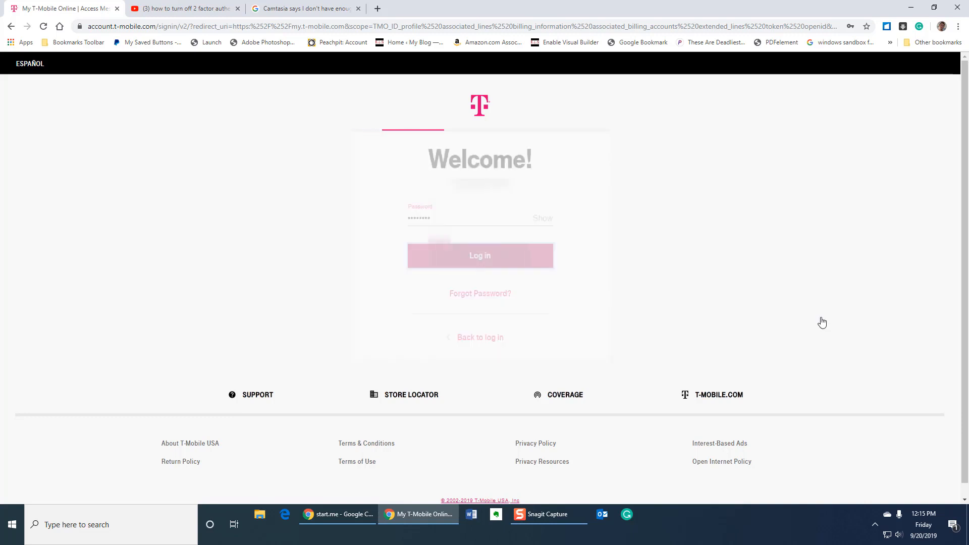
{"action": "left_click", "coordinate": [479, 255]}
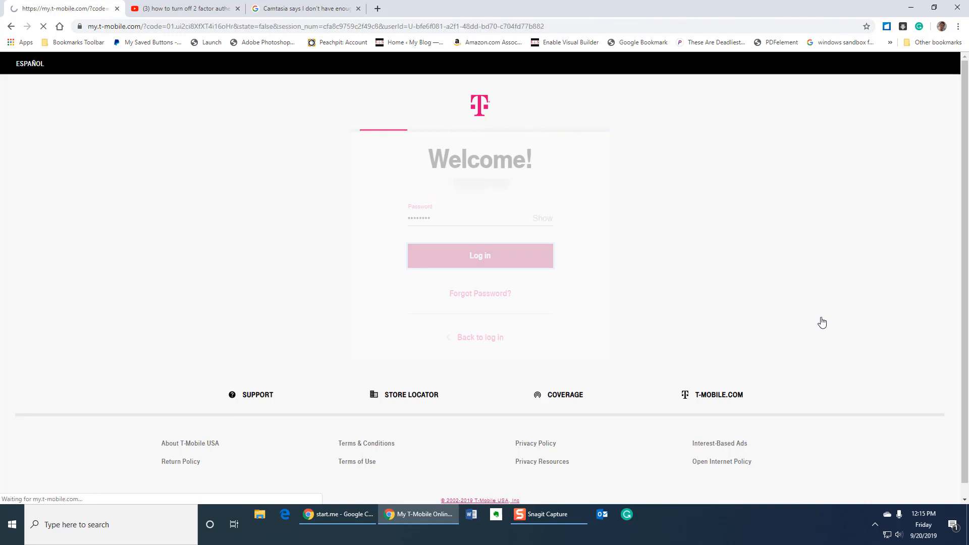
{"action": "left_click", "coordinate": [479, 255]}
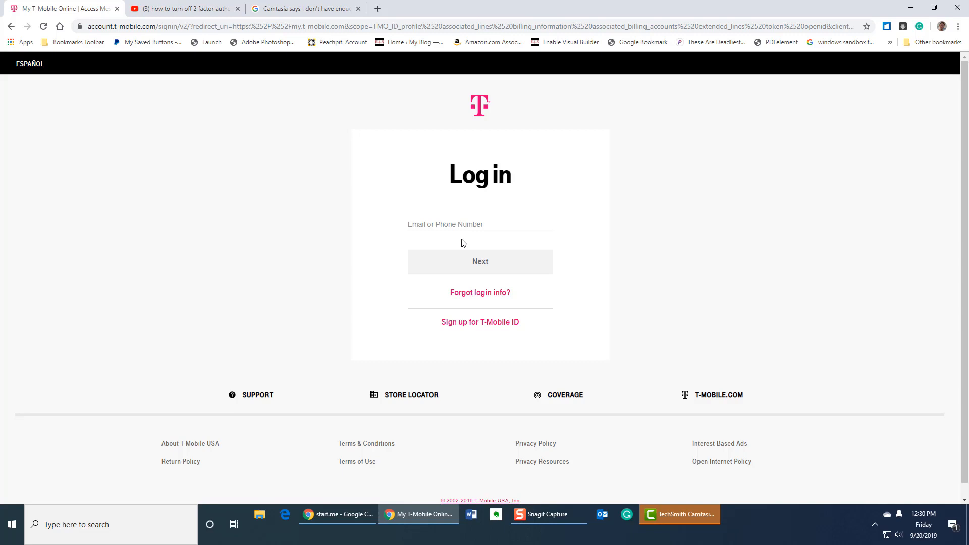
{"action": "mouse_move", "coordinate": [422, 238]}
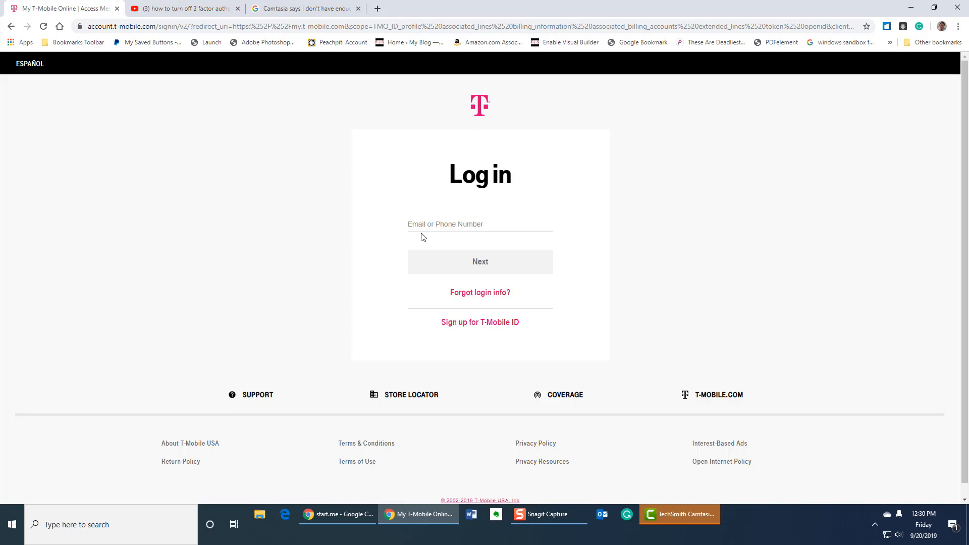
{"action": "mouse_move", "coordinate": [431, 239]}
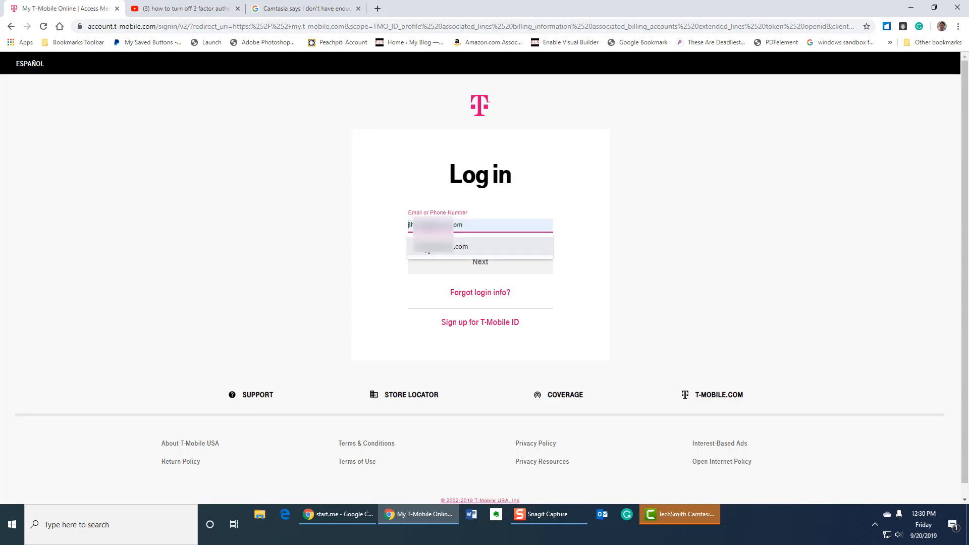
Continue with the saved email, enter 'password' and log in; the site returns an empty login page
{"action": "left_click", "coordinate": [480, 261]}
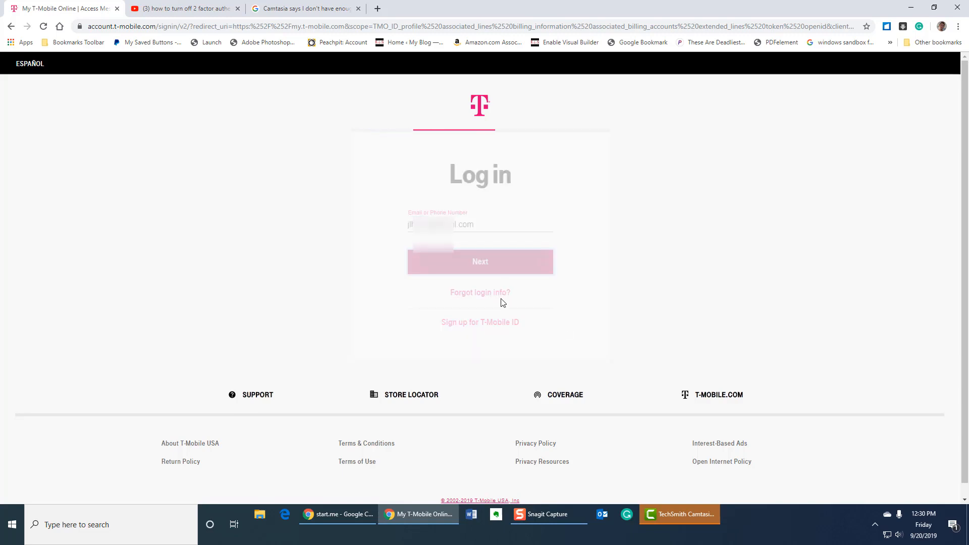
{"action": "left_click", "coordinate": [480, 261]}
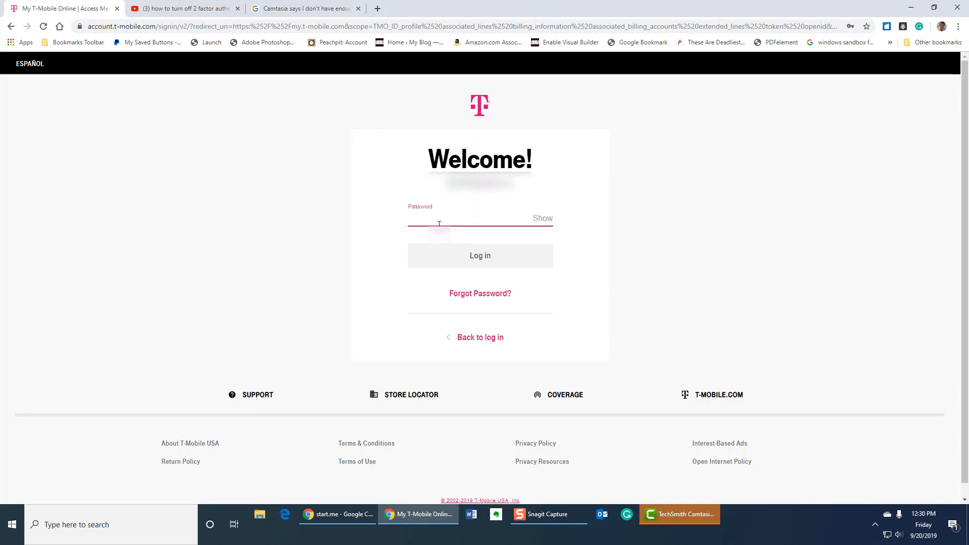
{"action": "type", "text": "password"}
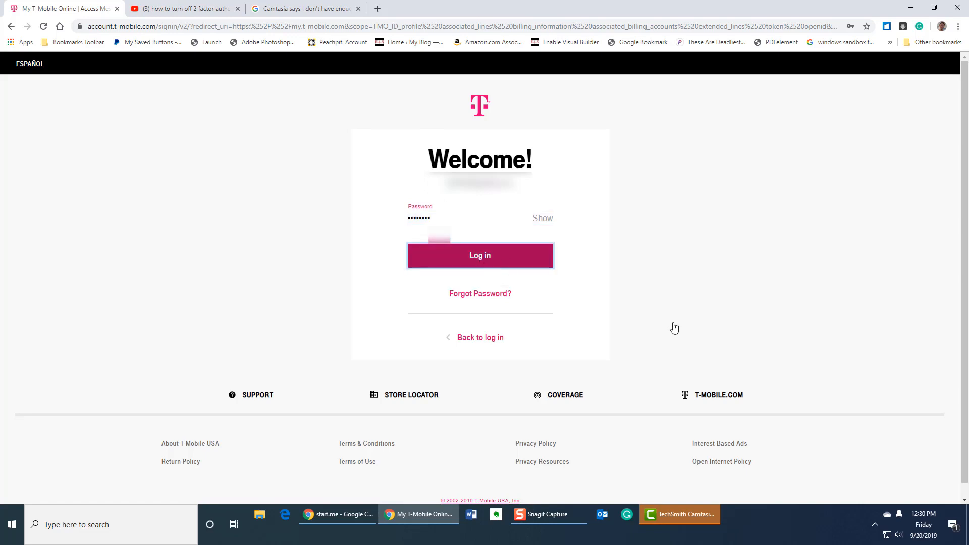
{"action": "left_click", "coordinate": [479, 255]}
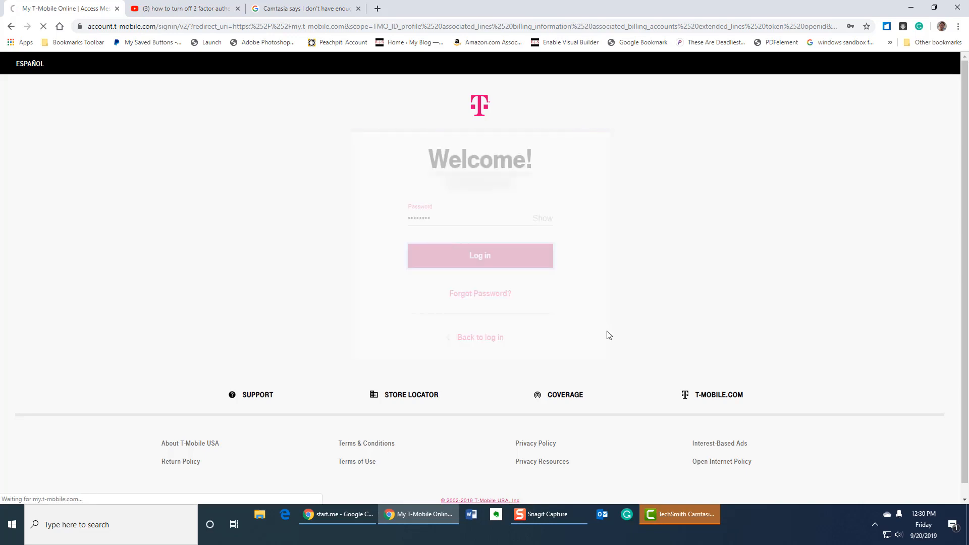
{"action": "left_click", "coordinate": [480, 255]}
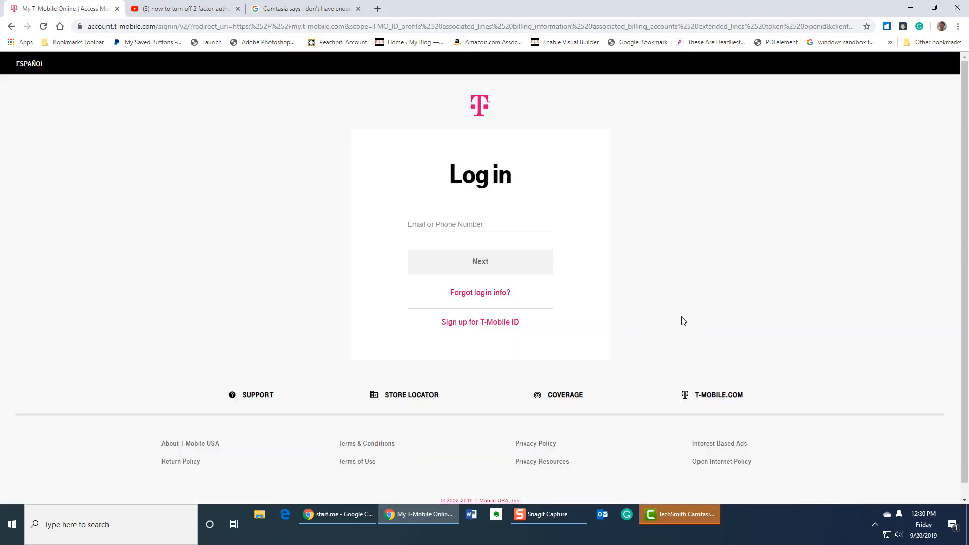
{"action": "mouse_move", "coordinate": [672, 320]}
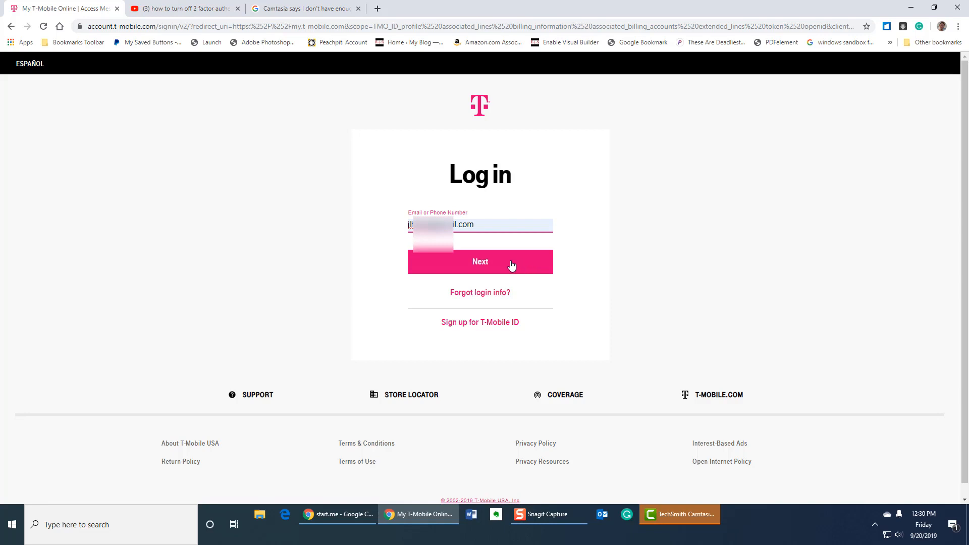
Resubmit the saved email and password, landing on the account home without a code prompt
{"action": "left_click", "coordinate": [480, 262]}
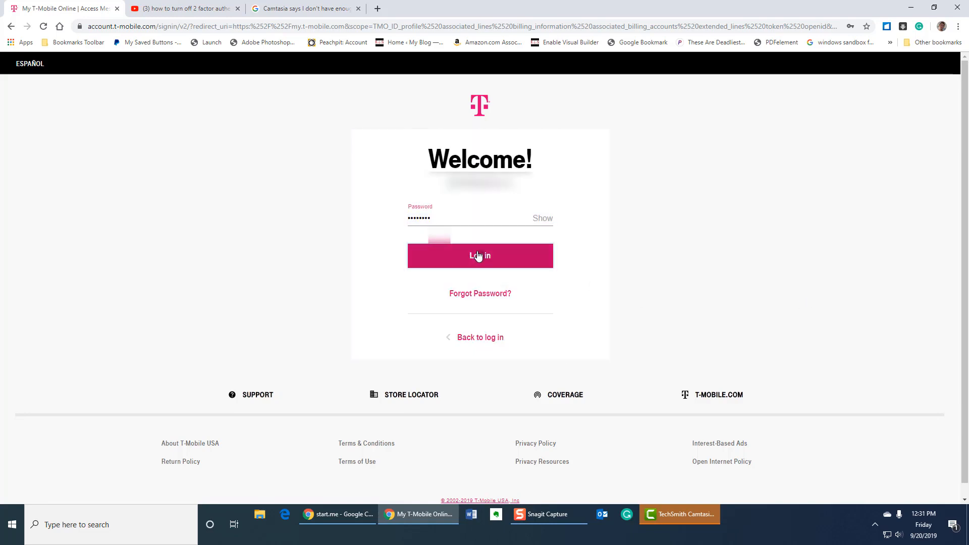
{"action": "left_click", "coordinate": [480, 255]}
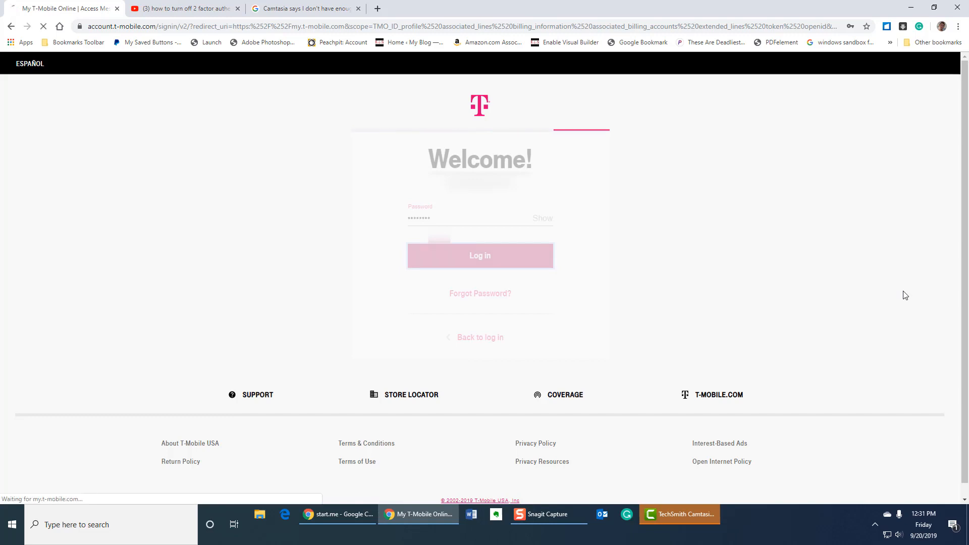
{"action": "left_click", "coordinate": [480, 255]}
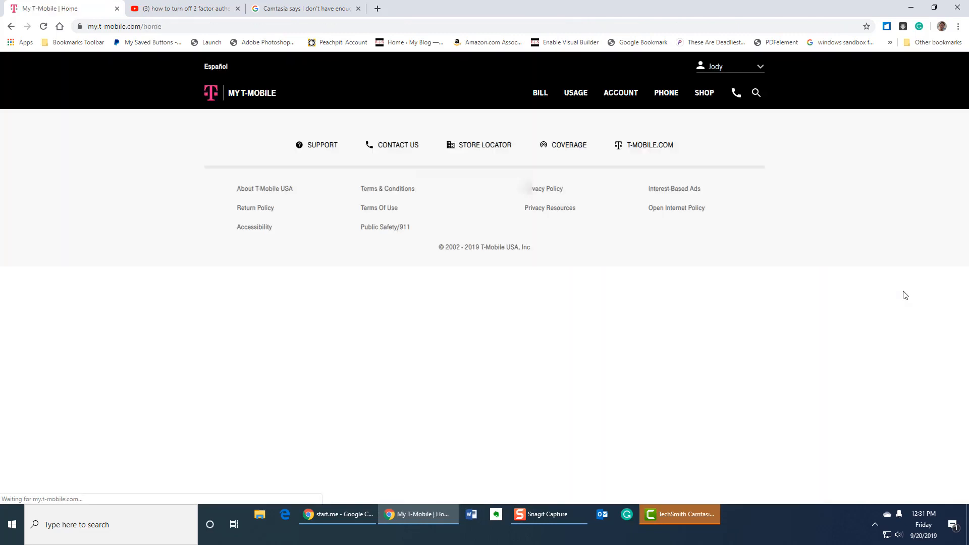